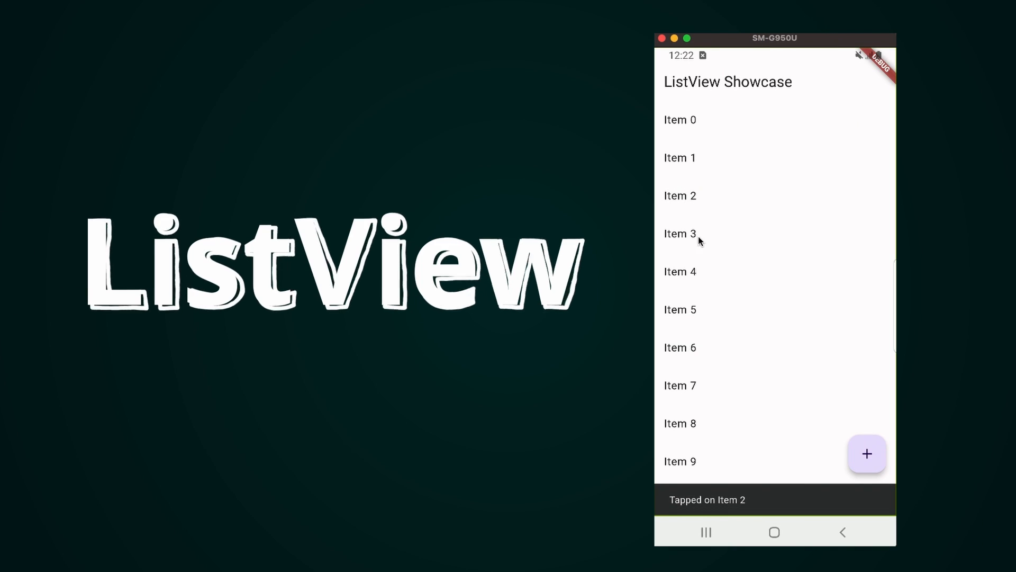
- Switch the list to ListView.separated with a Divider and tap items in the emulator to show their snackbars
click(680, 272)
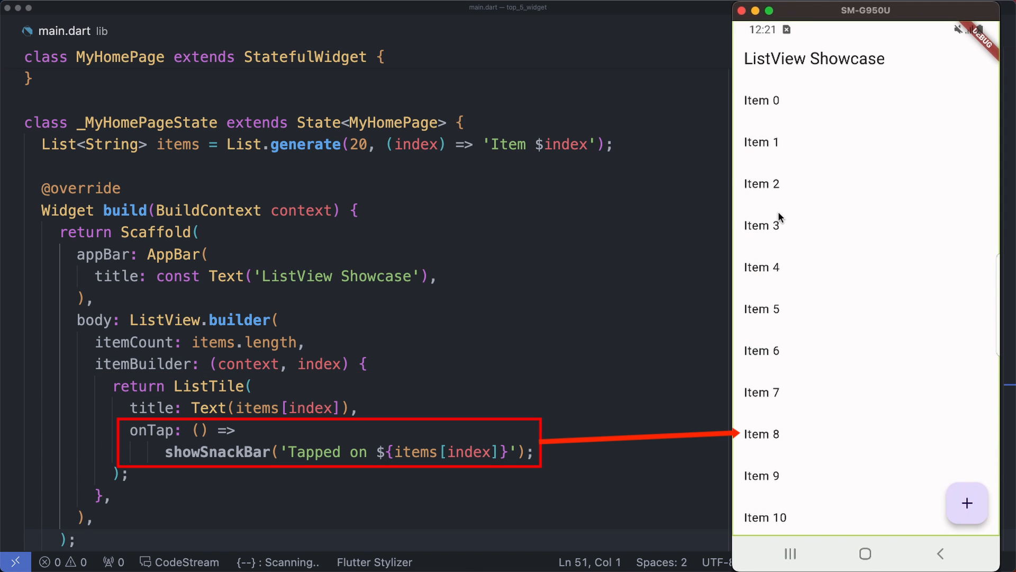
click(761, 184)
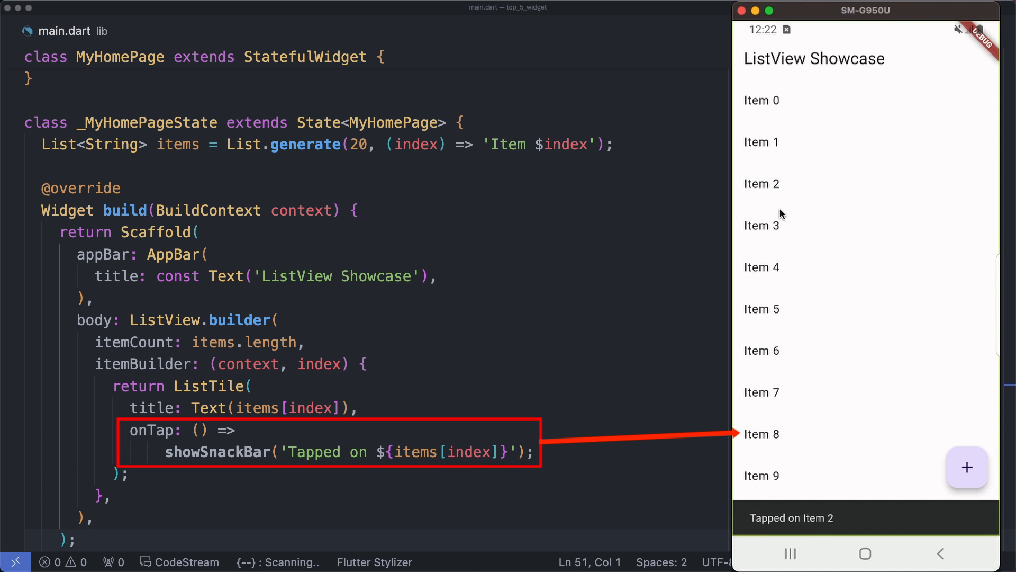
click(761, 266)
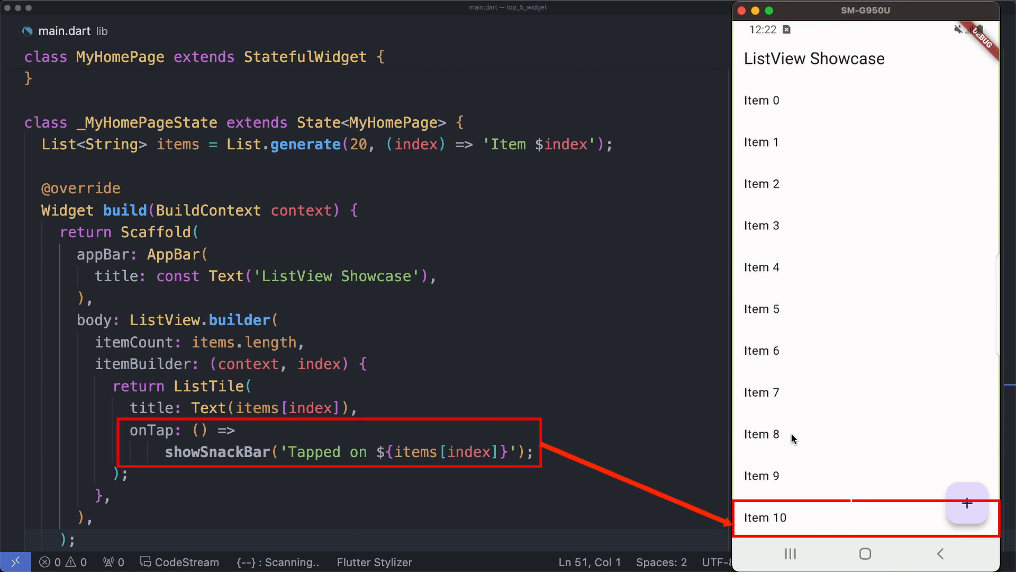
click(761, 433)
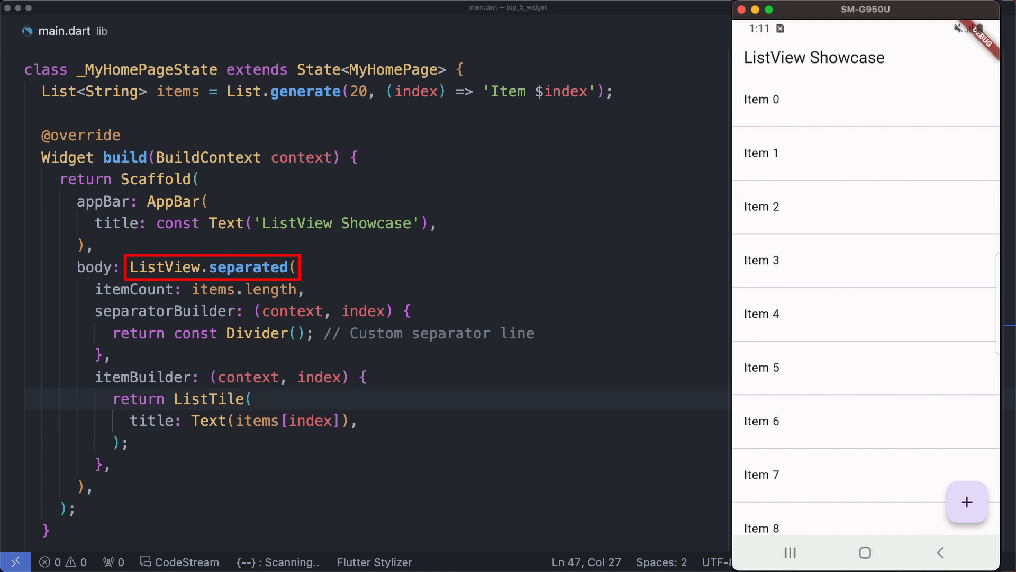
click(212, 266)
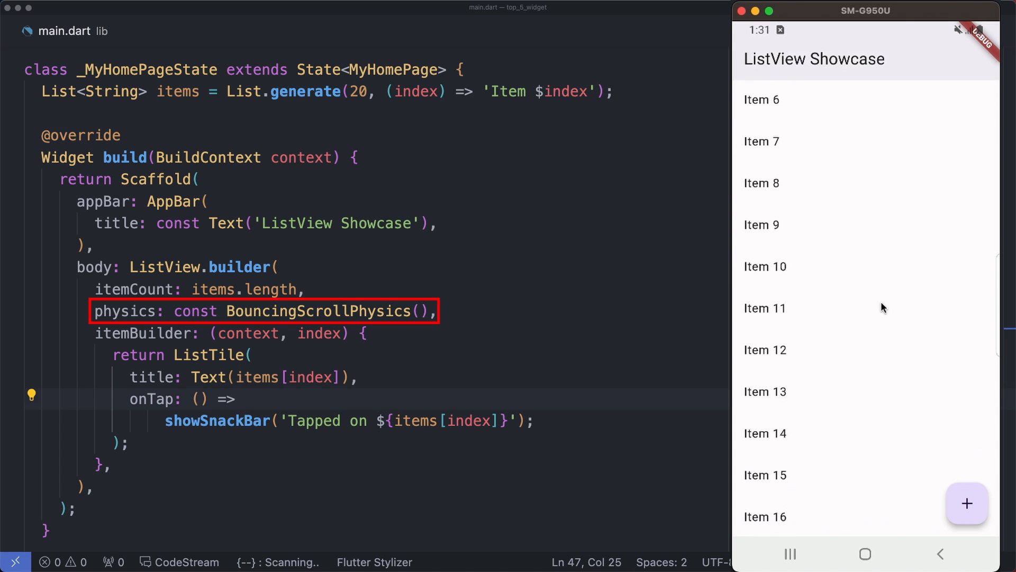
- Scroll the emulator list down and back up to test the bouncing scroll behaviour
scroll(down, 3)
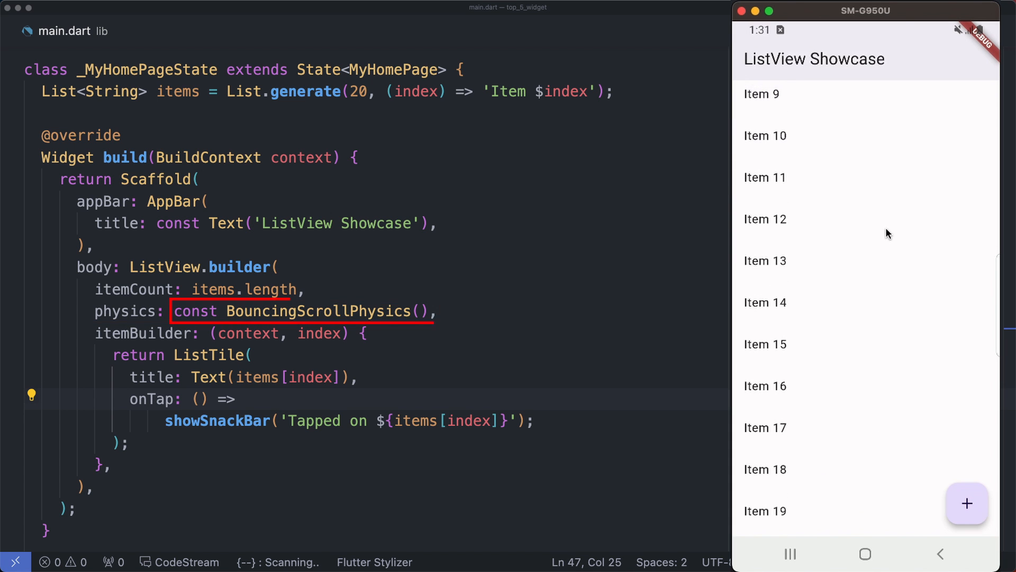
scroll(up, 3)
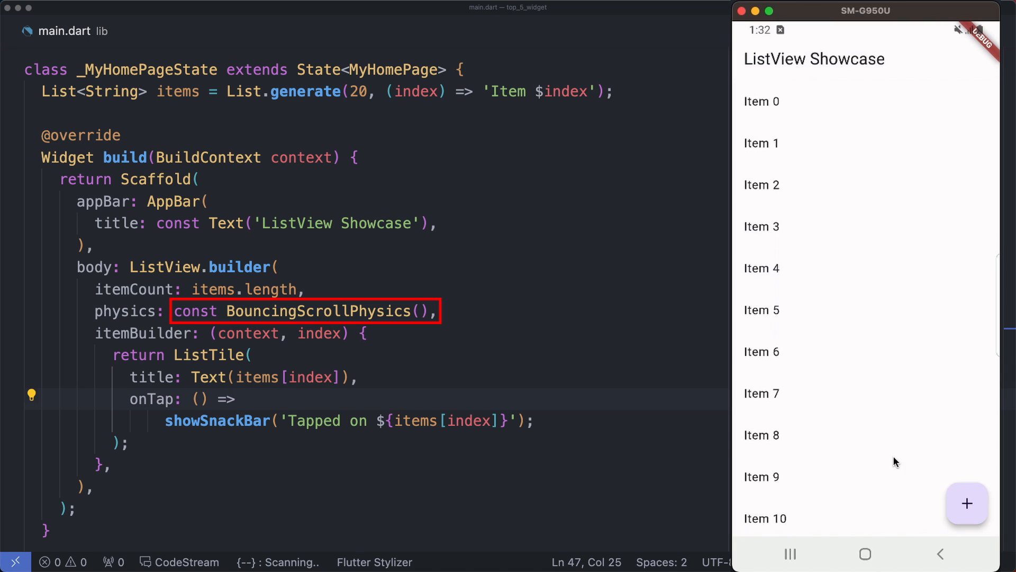
mouse_move(901, 377)
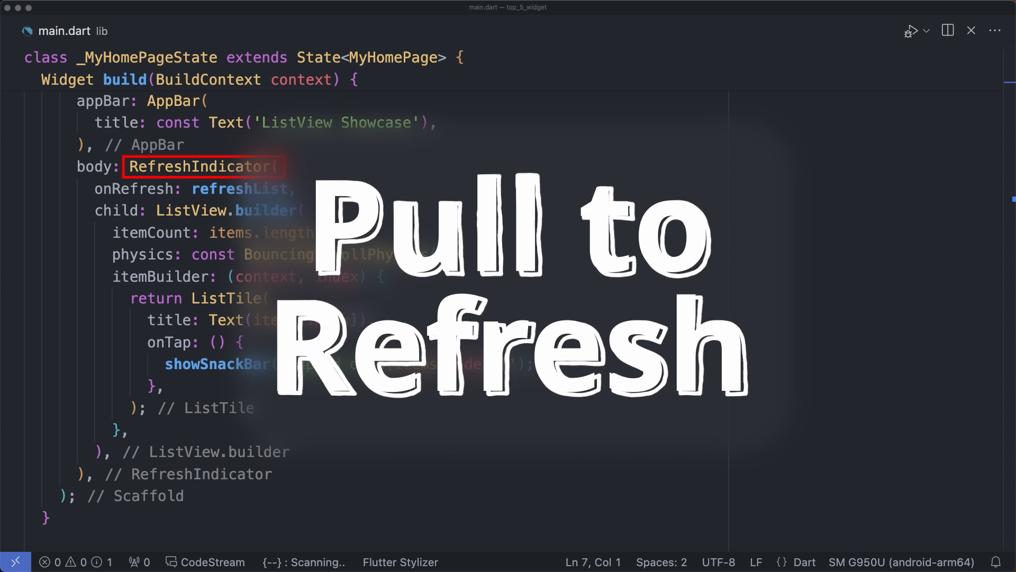
- Scroll down to the ListView to wrap it in a RefreshIndicator calling refreshList
scroll(down, 3)
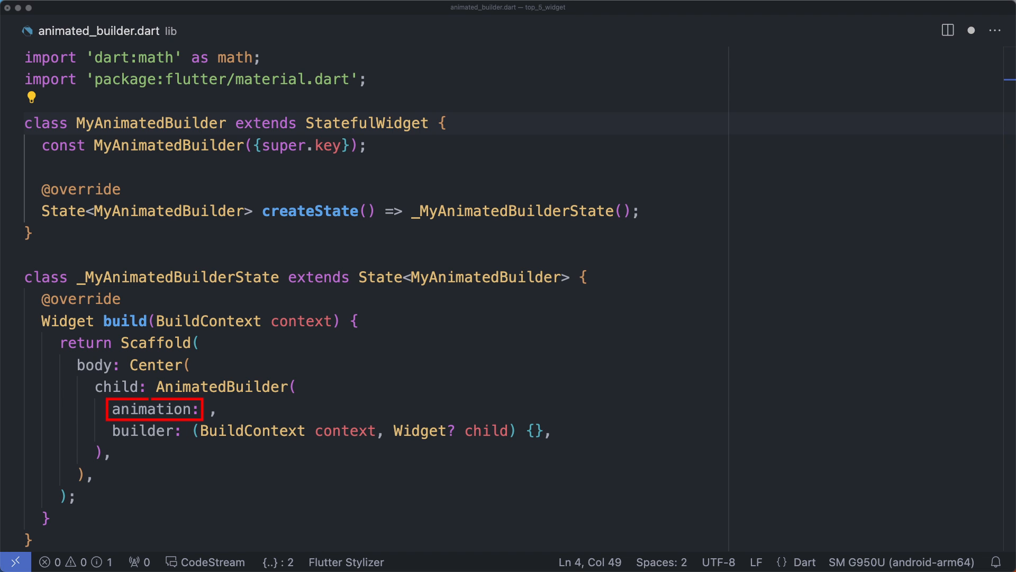
- Set the AnimatedBuilder's animation argument to _controller
text(_controller,)
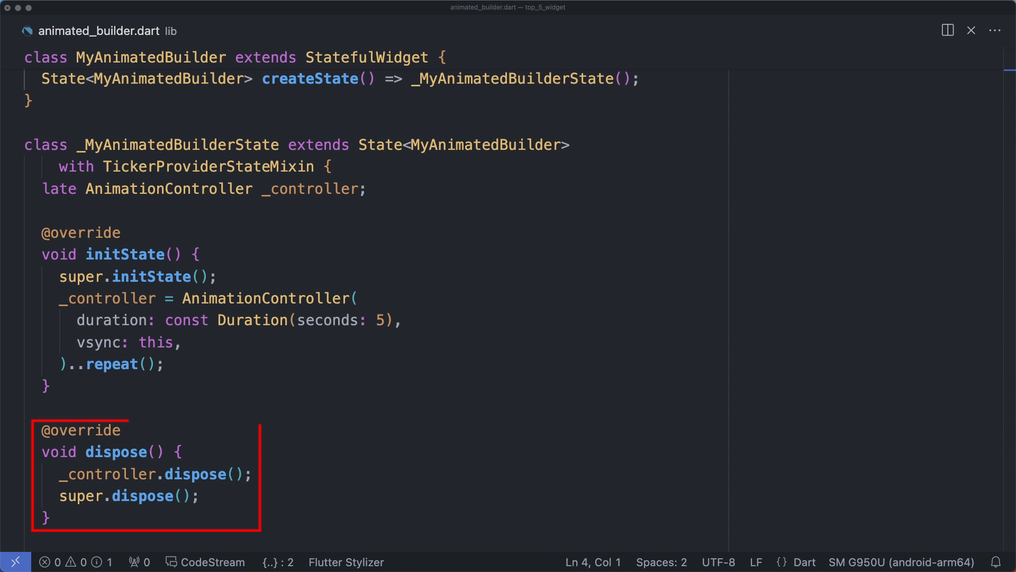
- Scroll to the state class to add the repeating five-second AnimationController and its dispose
scroll(down, 3)
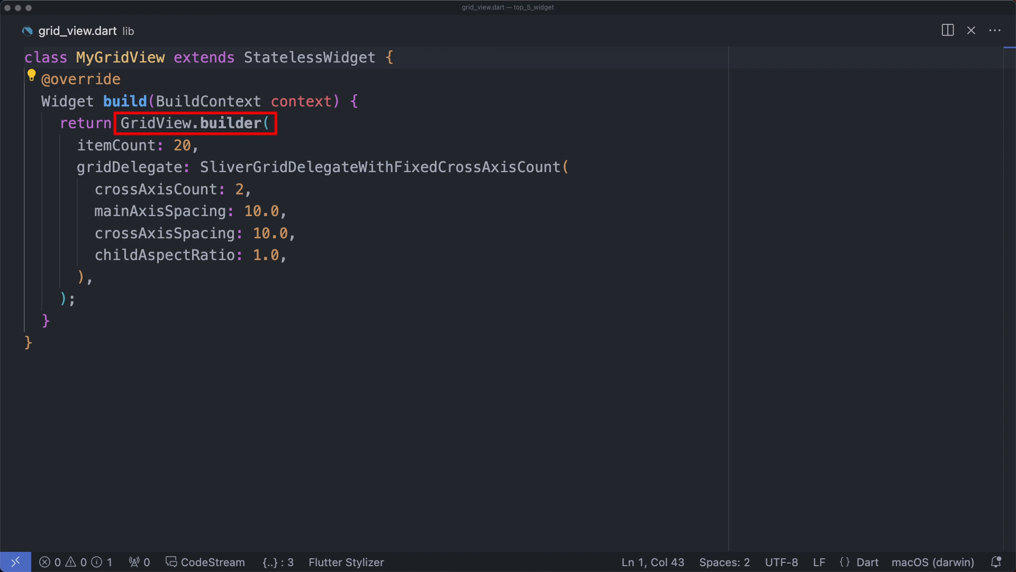
- Switch to grid_view.dart for the two-column GridView.builder of 20 items
click(136, 145)
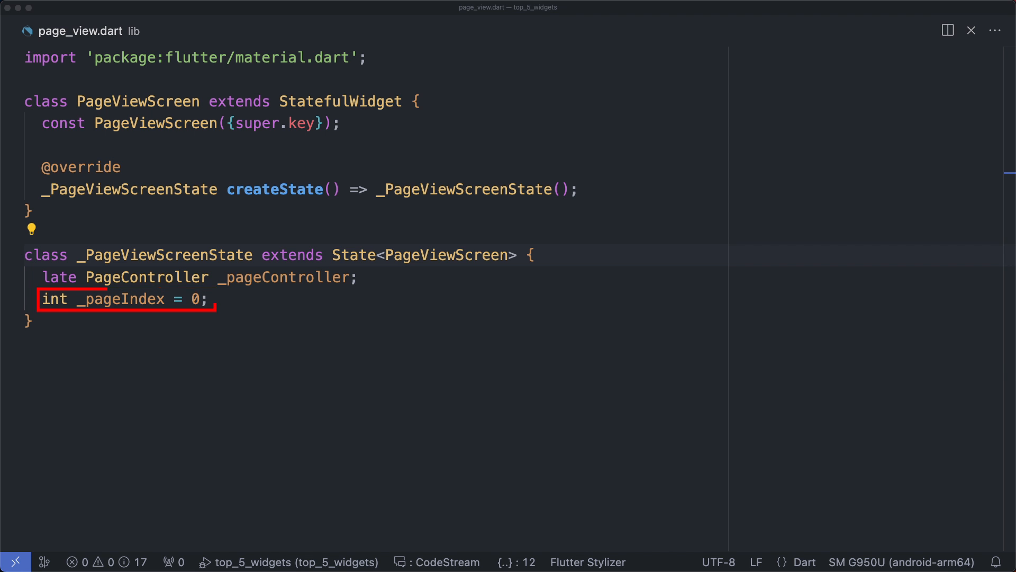
- Move to page_view.dart's build method to place the three-page PageView with onPageChanged
scroll(down, 3)
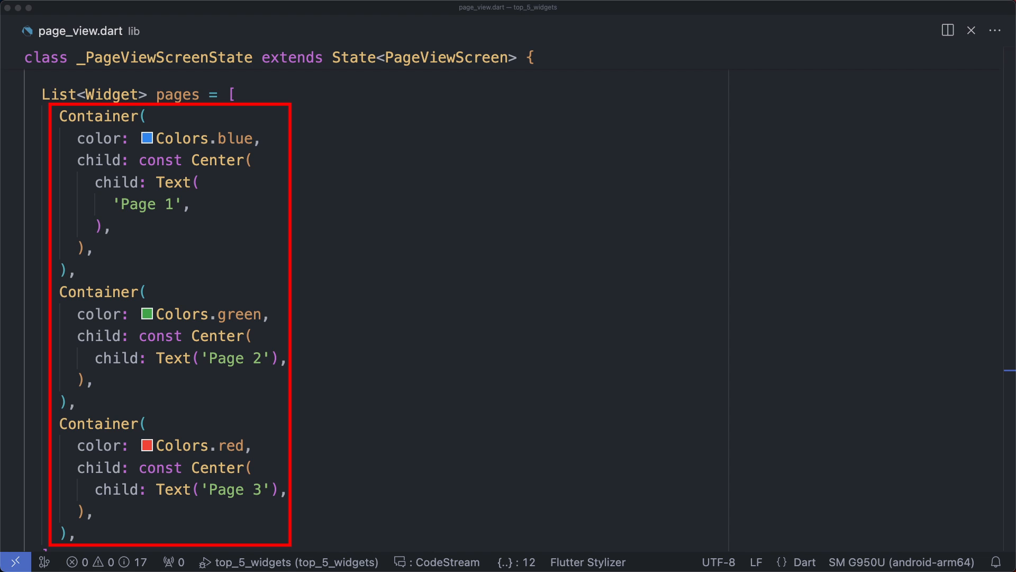
scroll(down, 3)
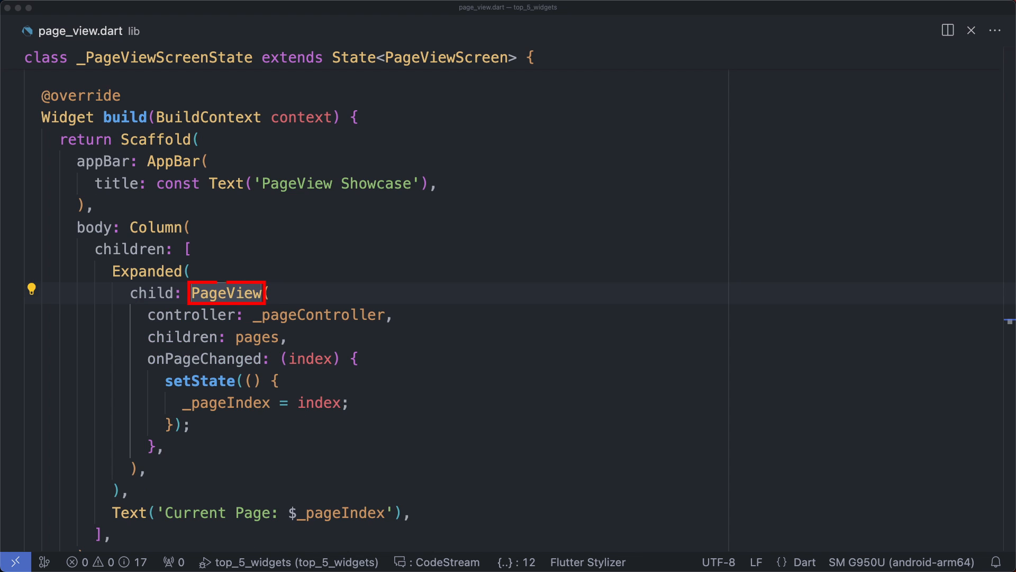
click(267, 316)
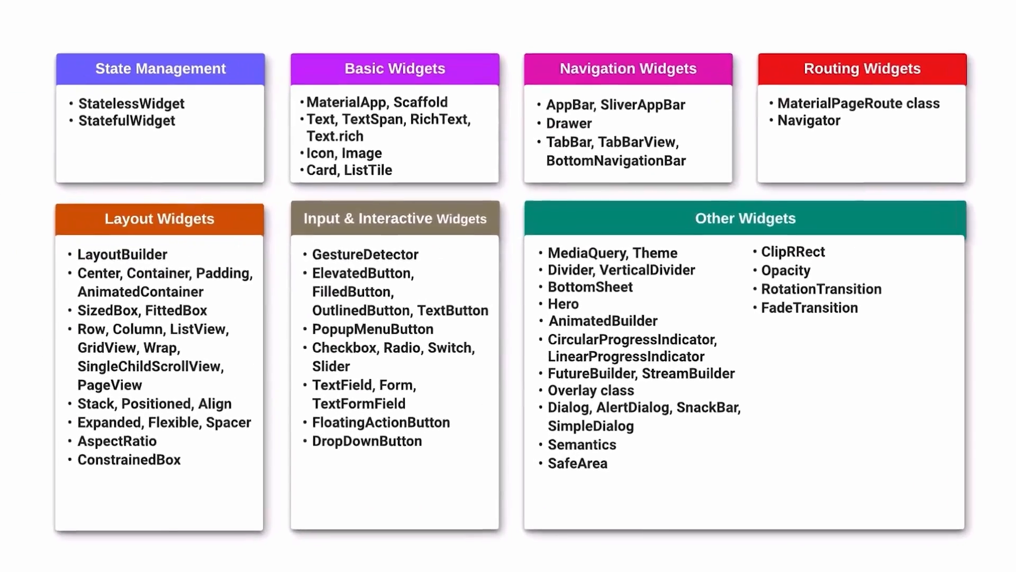
- Advance from the widget categories chart to the Flutter intro illustration
key(Right)
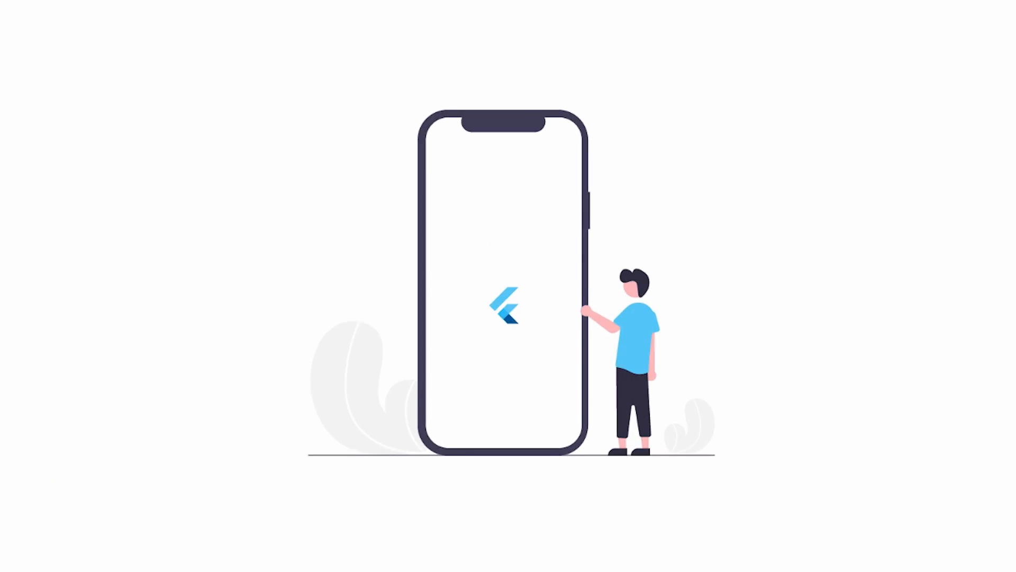